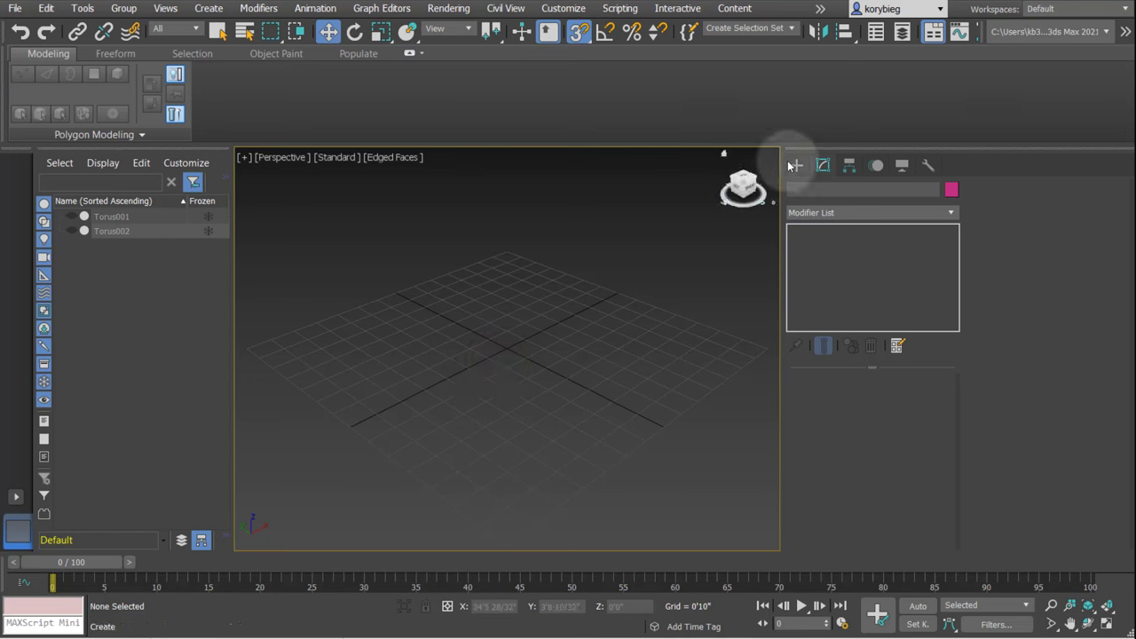
# Step: Draw a line spline across the grid and smooth its vertices into an arching curve
pyautogui.click(796, 165)
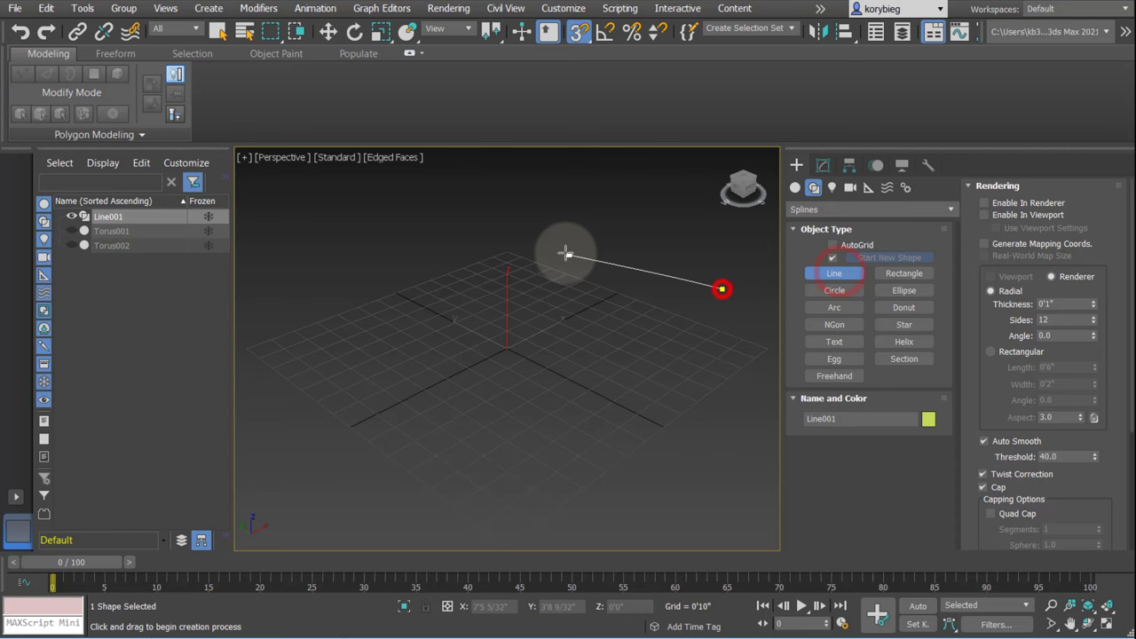
pyautogui.click(295, 485)
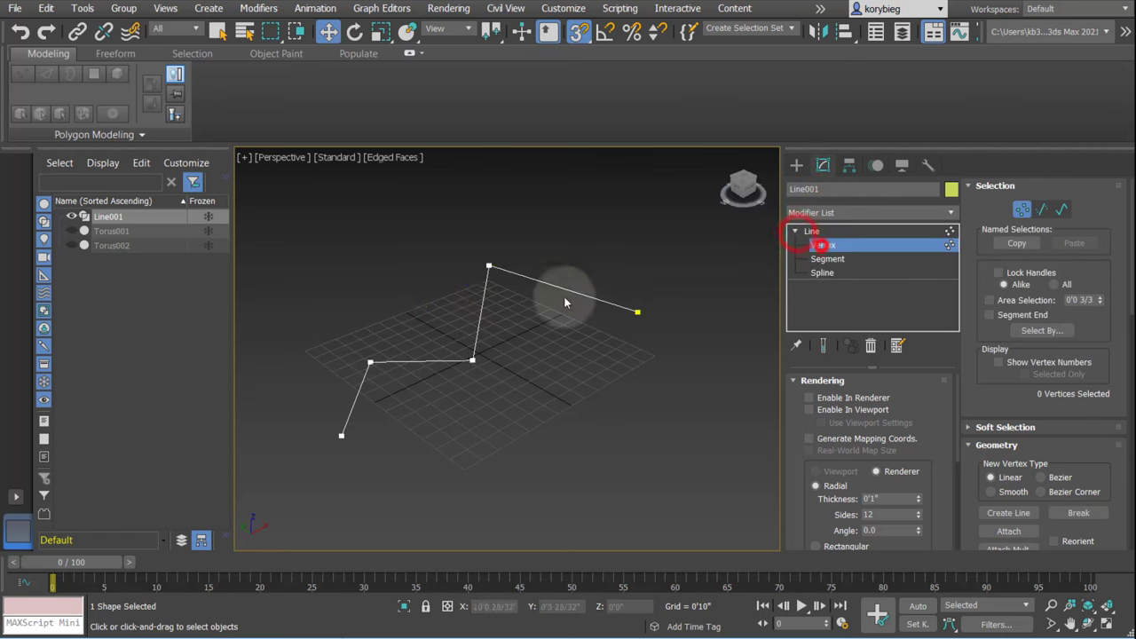
pyautogui.rightClick(468, 357)
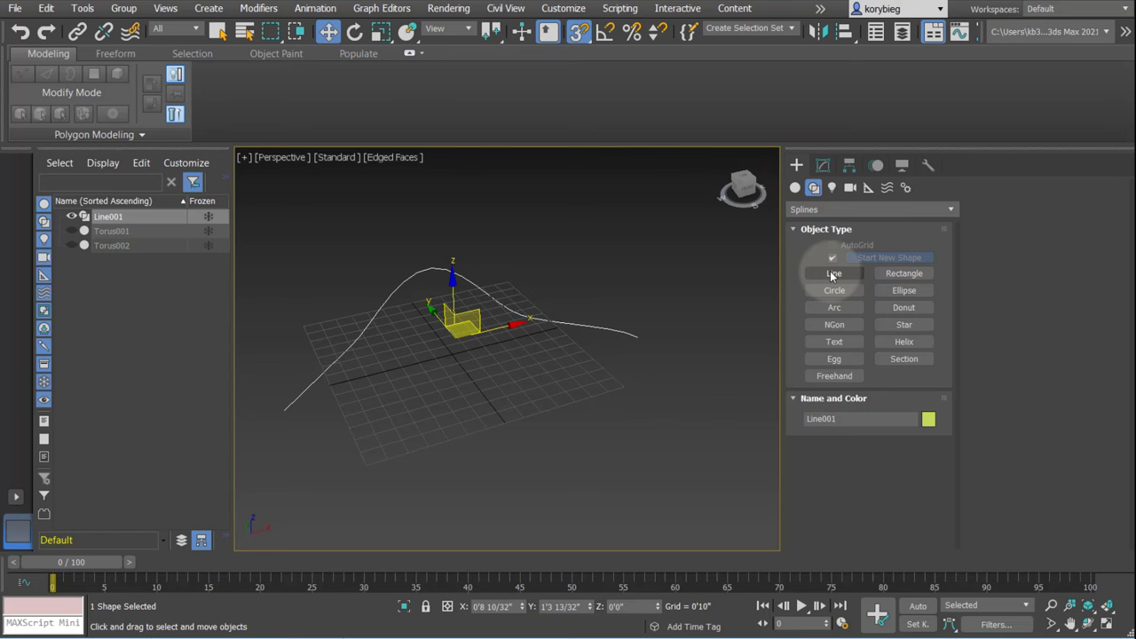
# Step: Create a thin tall box post near the grid centre and turn off Edged Faces
pyautogui.click(795, 187)
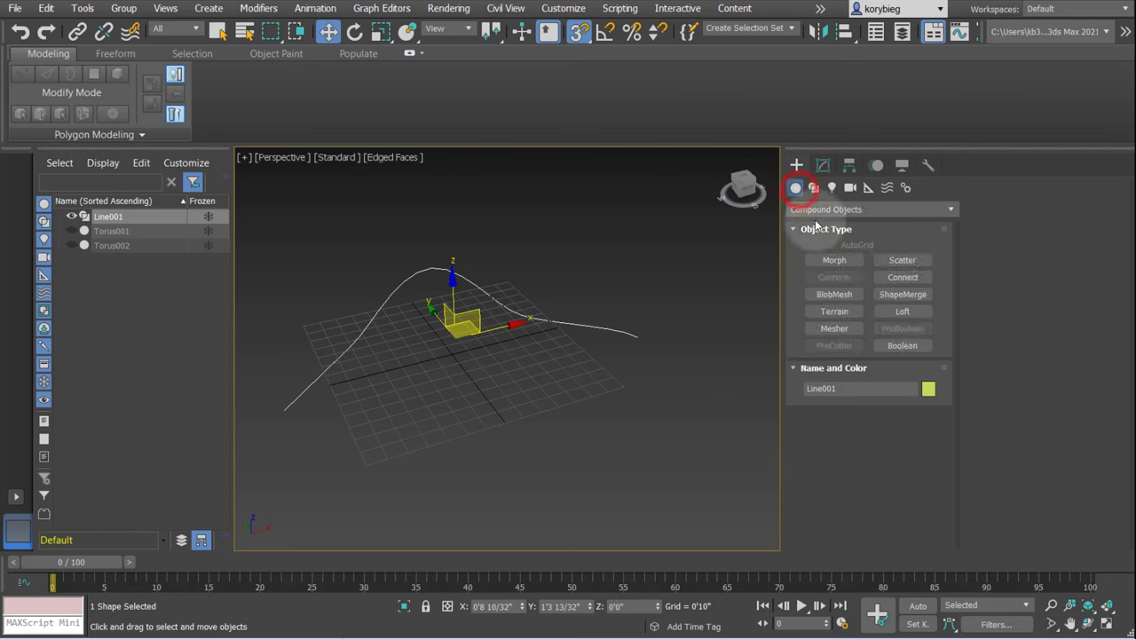
pyautogui.click(796, 188)
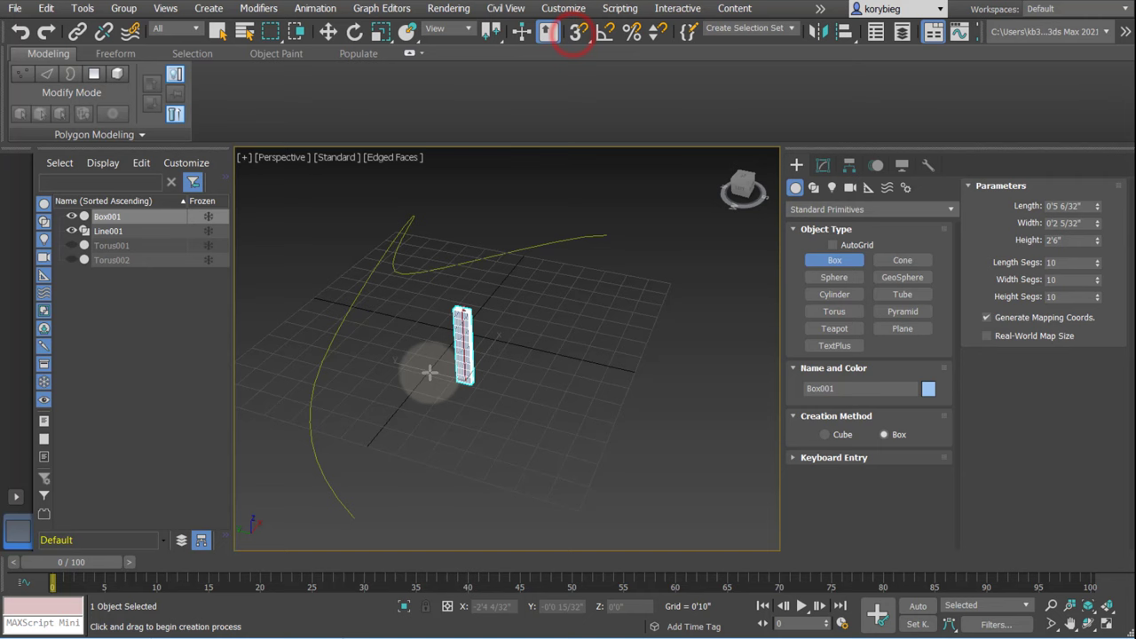
pyautogui.click(391, 157)
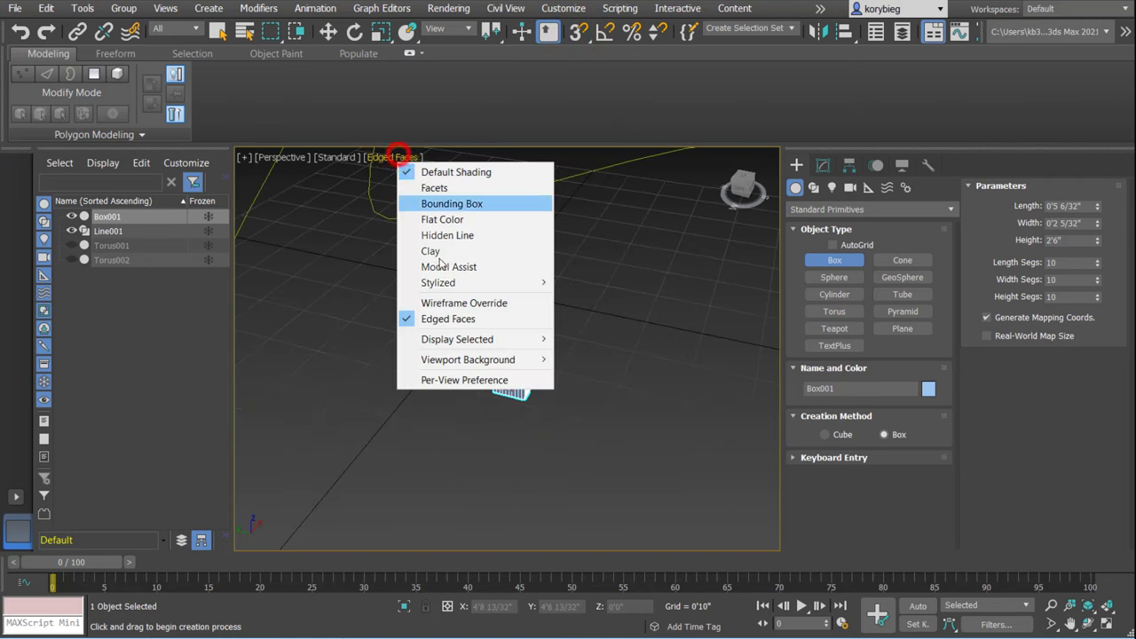
pyautogui.click(456, 171)
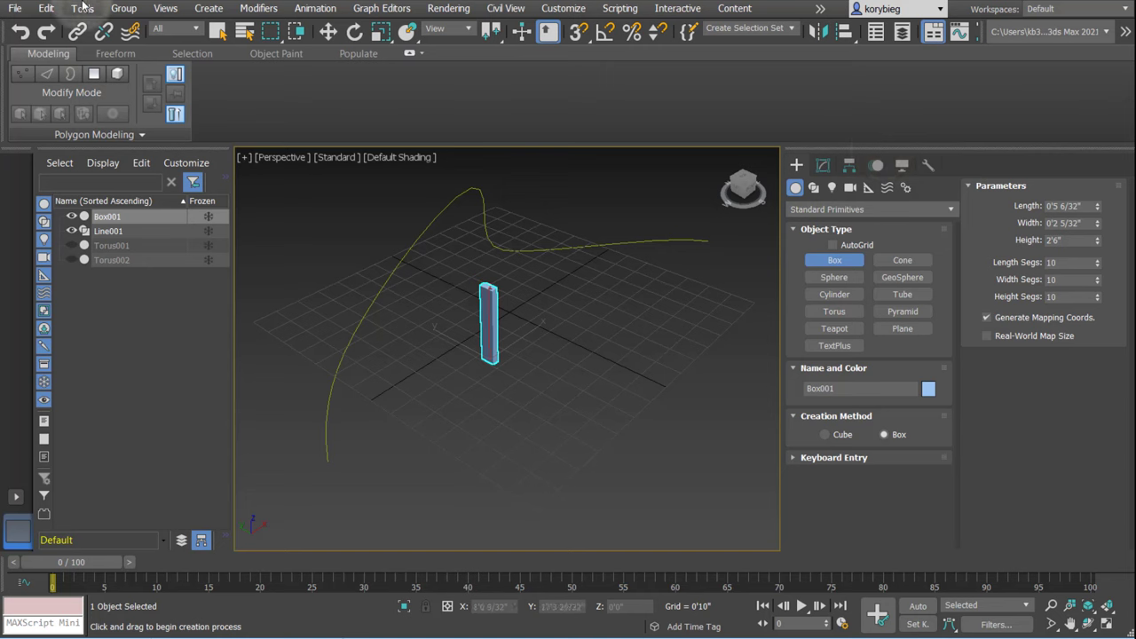
# Step: Browse the Tools > Align list and stop on the Spacing Tool entry
pyautogui.click(81, 10)
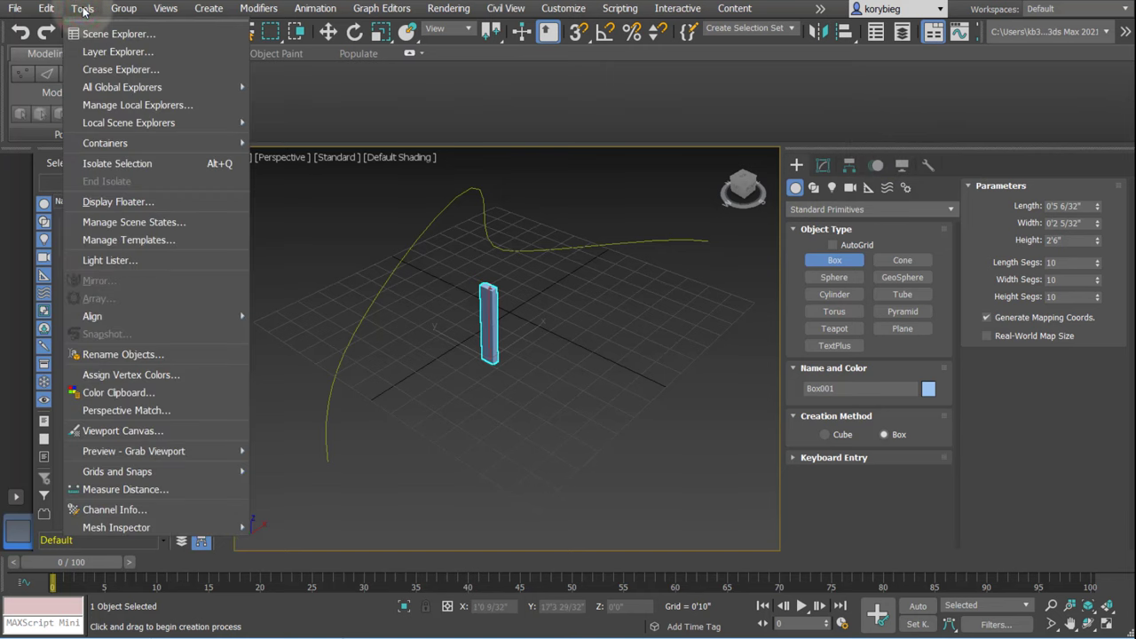
pyautogui.moveTo(93, 316)
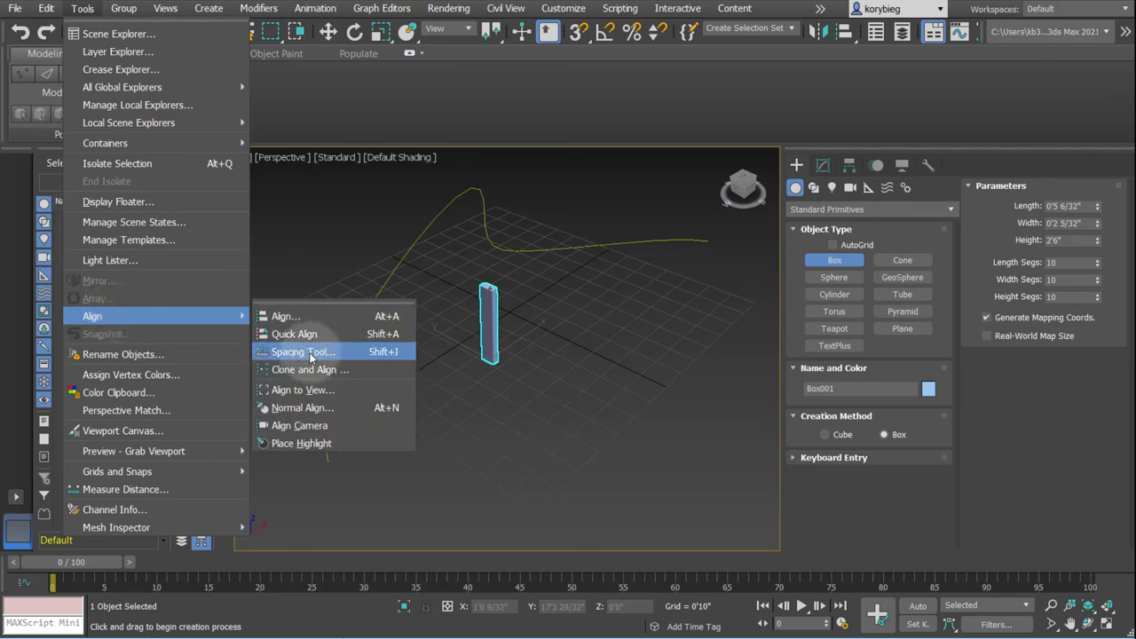
pyautogui.moveTo(296, 407)
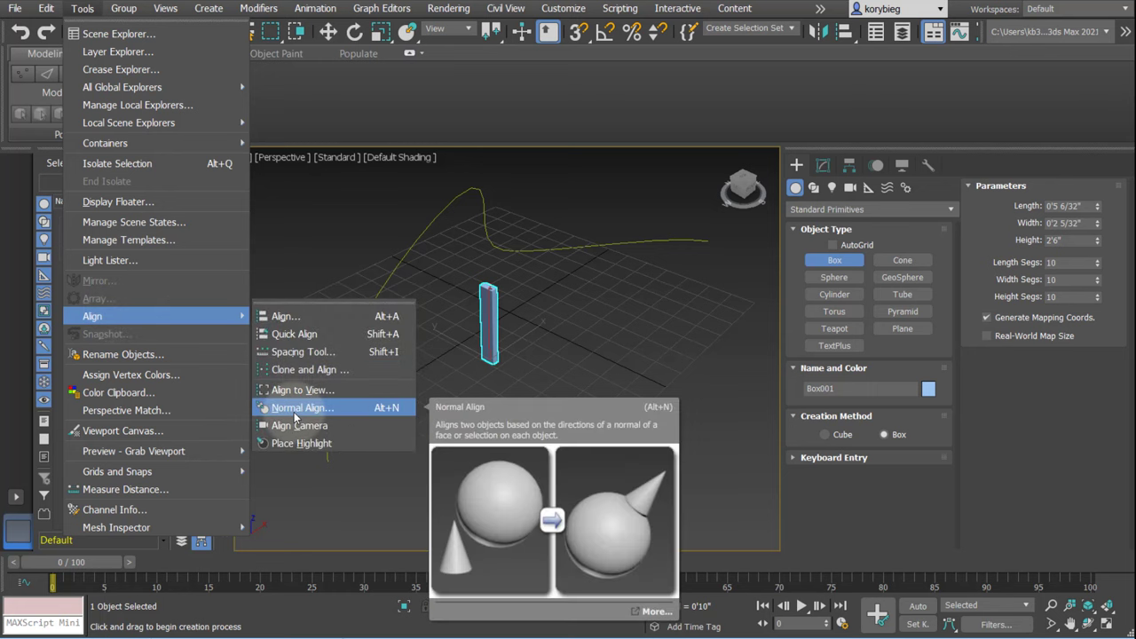
pyautogui.moveTo(300, 425)
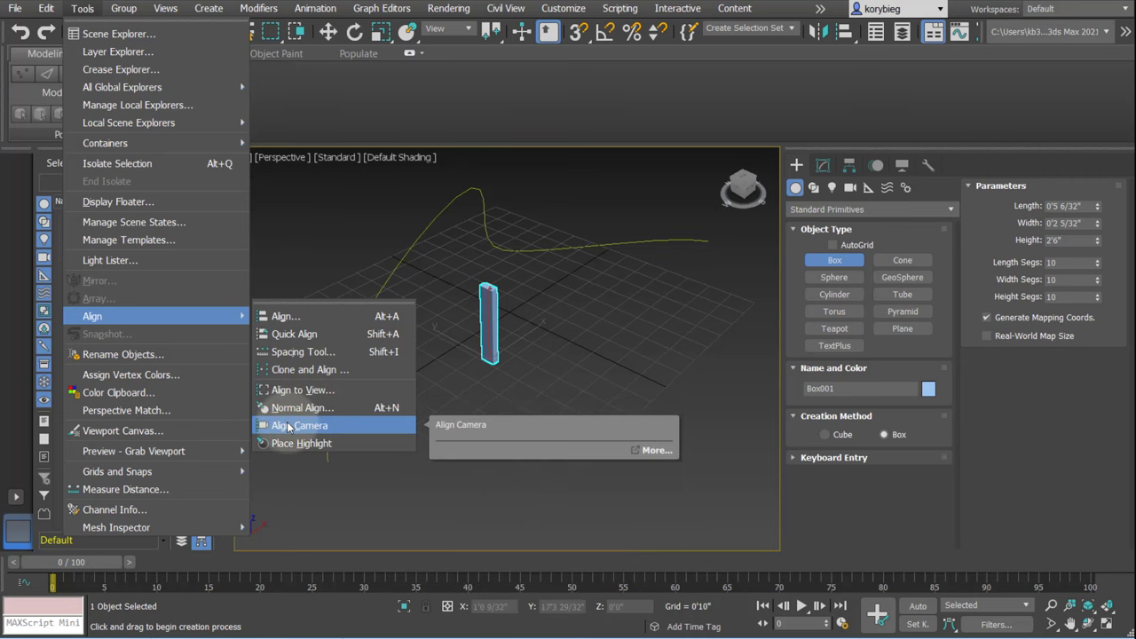
pyautogui.moveTo(299, 407)
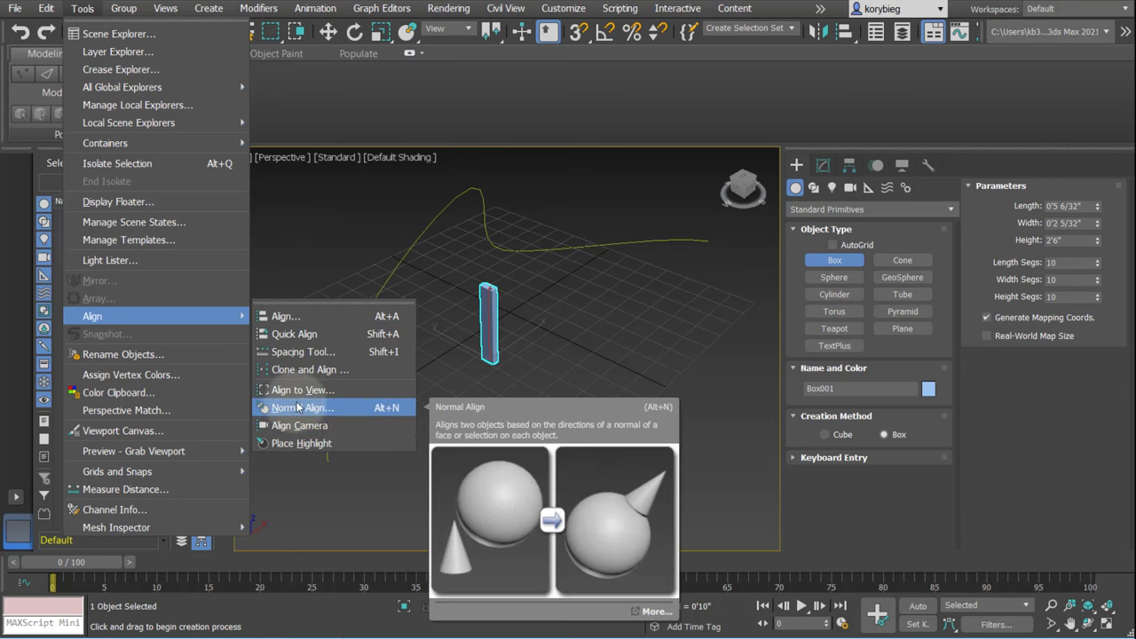
pyautogui.moveTo(293, 407)
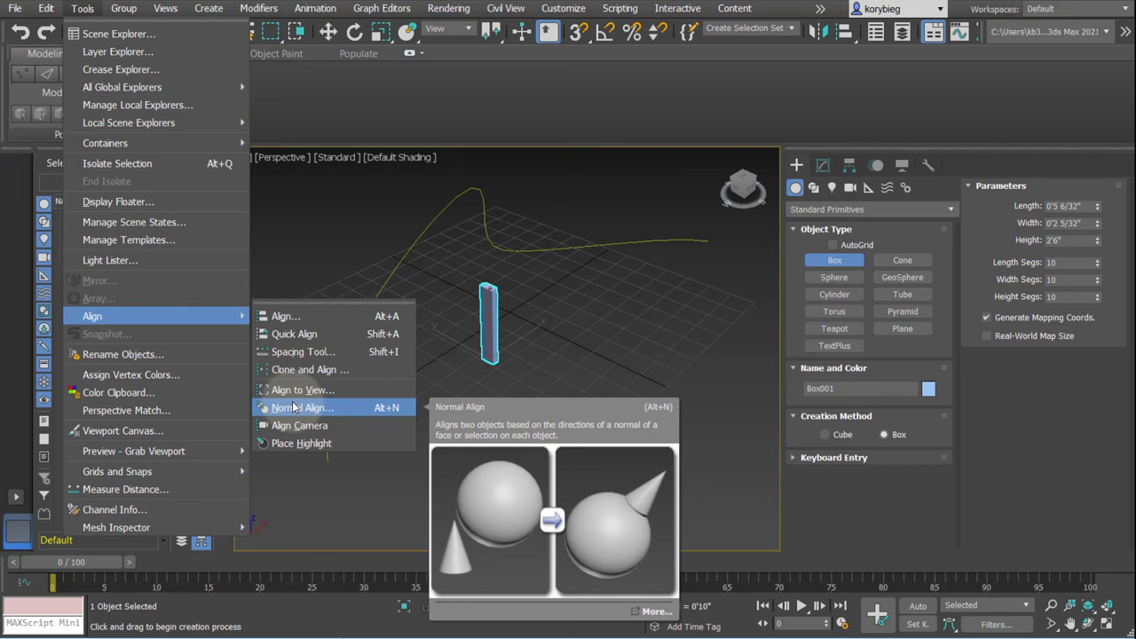
pyautogui.moveTo(293, 334)
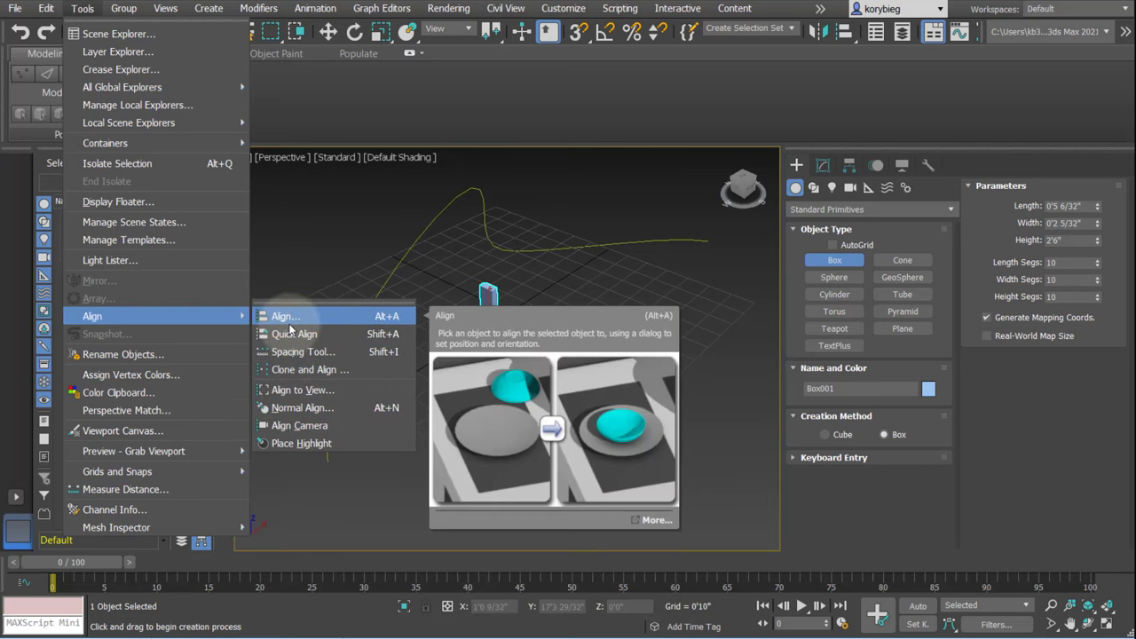
pyautogui.moveTo(302, 351)
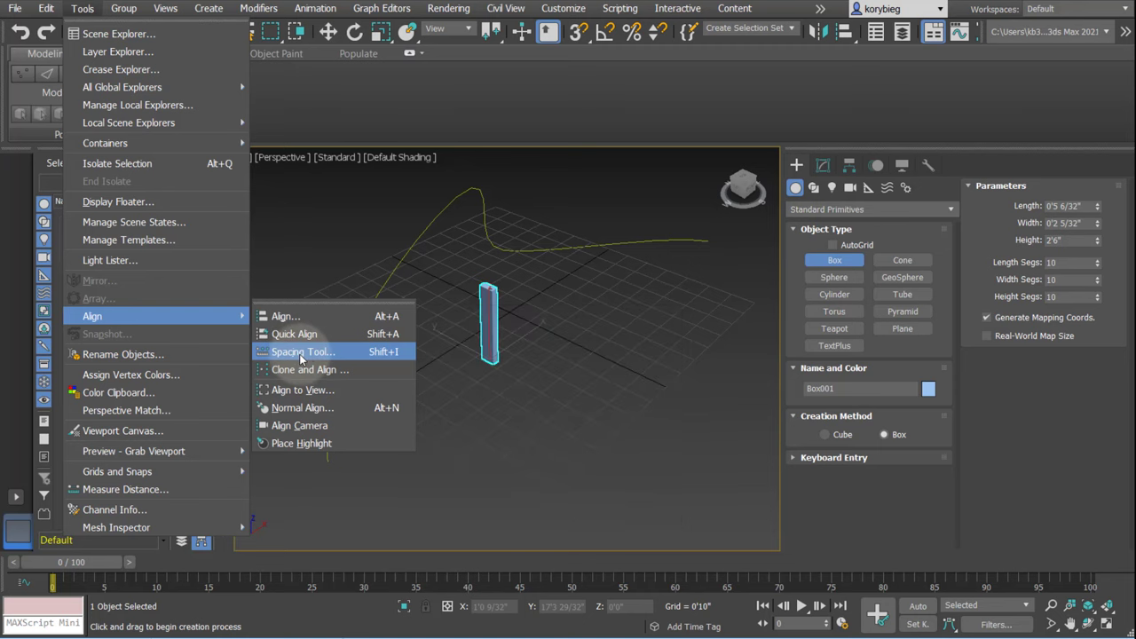
pyautogui.moveTo(300, 351)
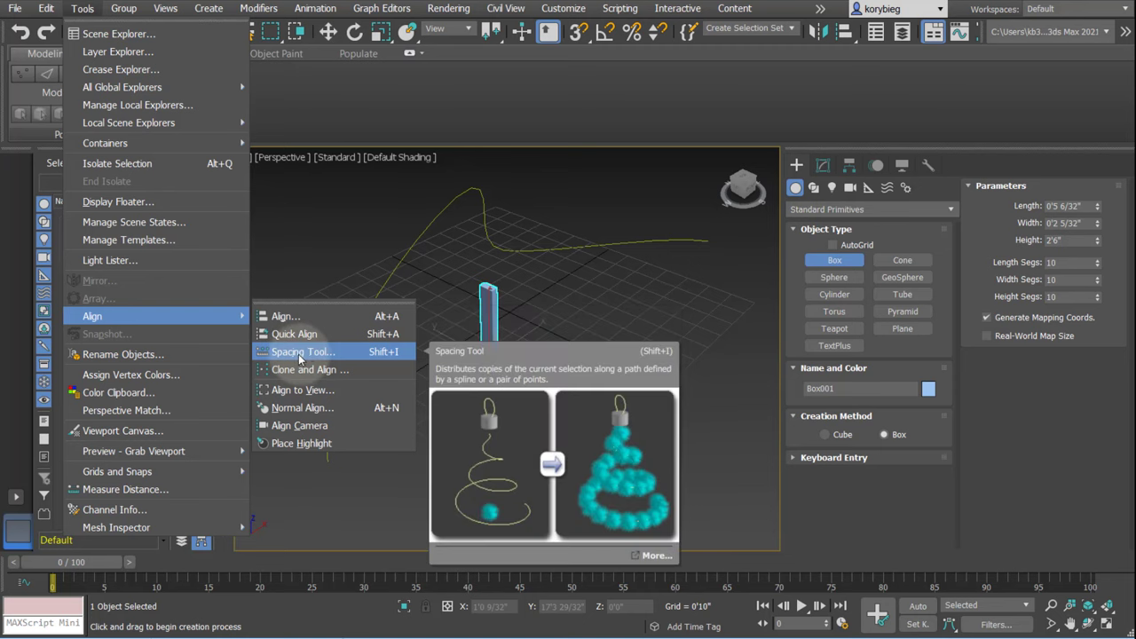
# Step: Move the Spacing Tool dialog aside and pick Line001 as the path
pyautogui.click(302, 351)
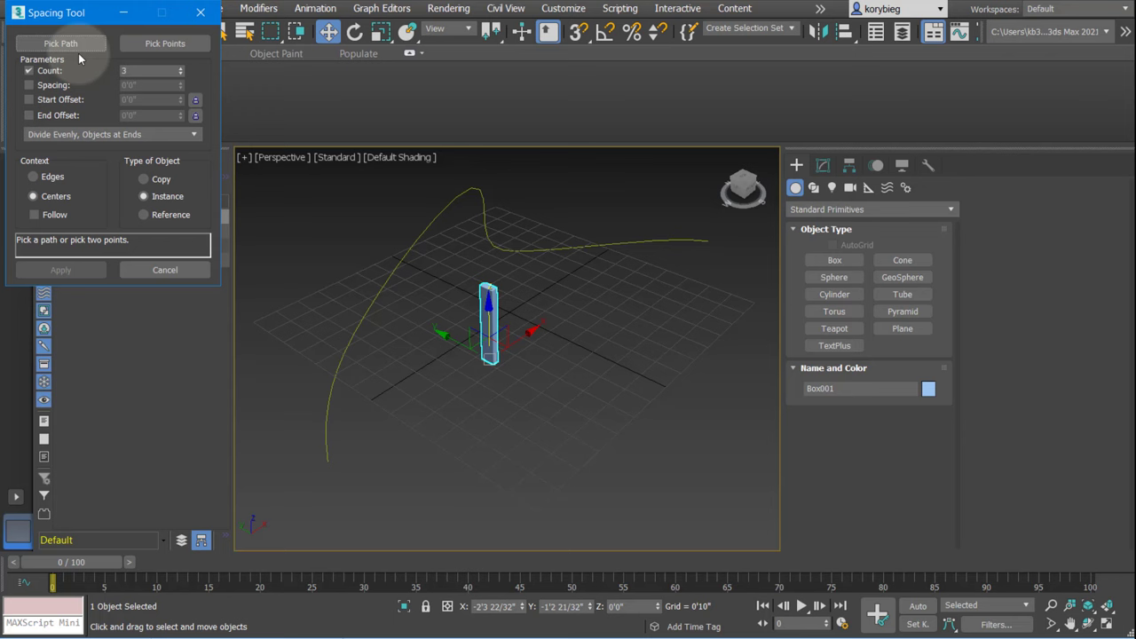
pyautogui.moveTo(53, 12); pyautogui.dragTo(113, 89)
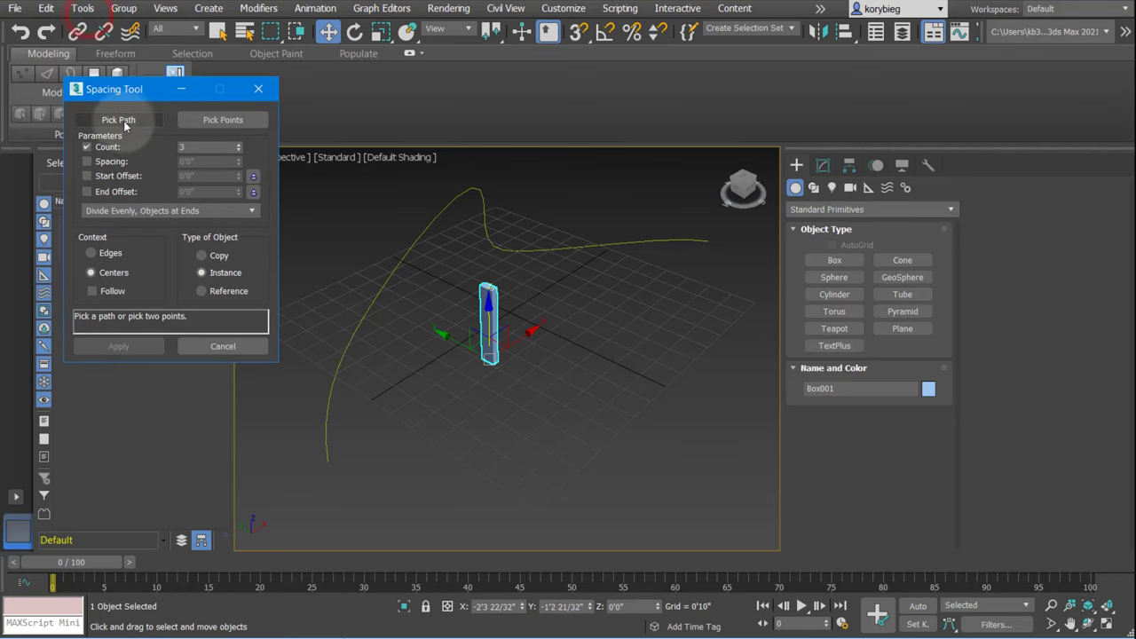
pyautogui.moveTo(140, 127)
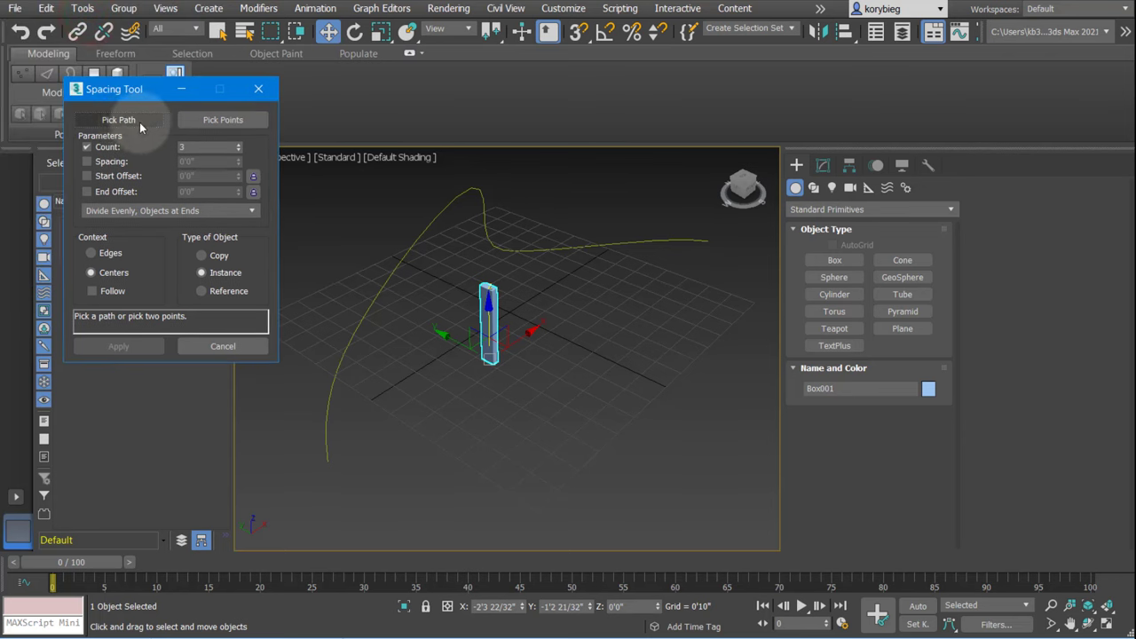
pyautogui.moveTo(130, 124)
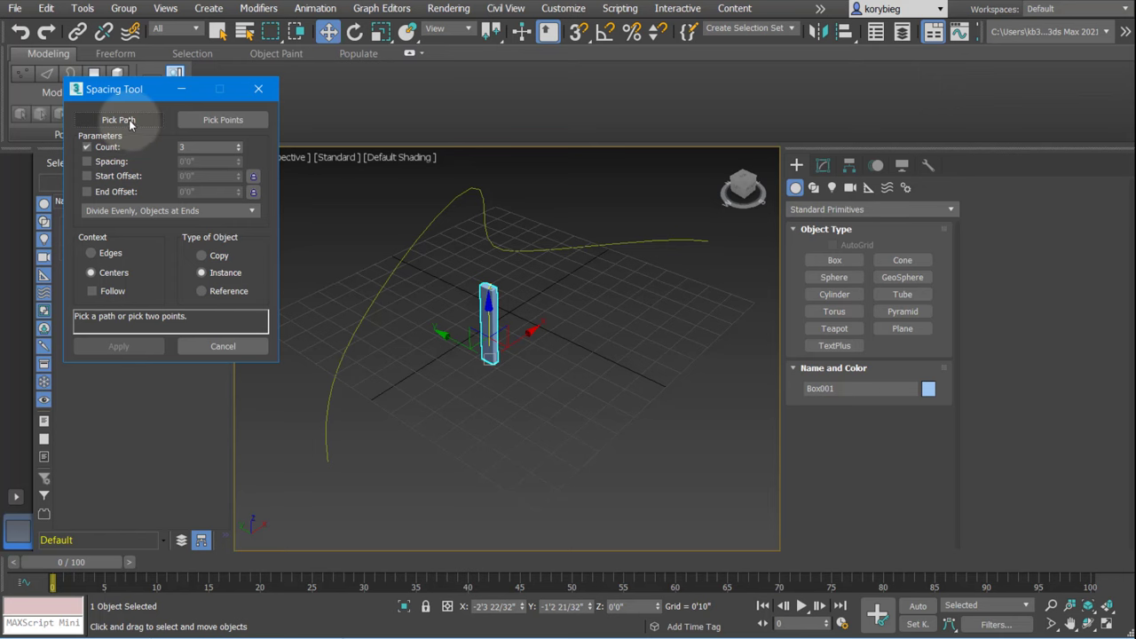
pyautogui.click(118, 119)
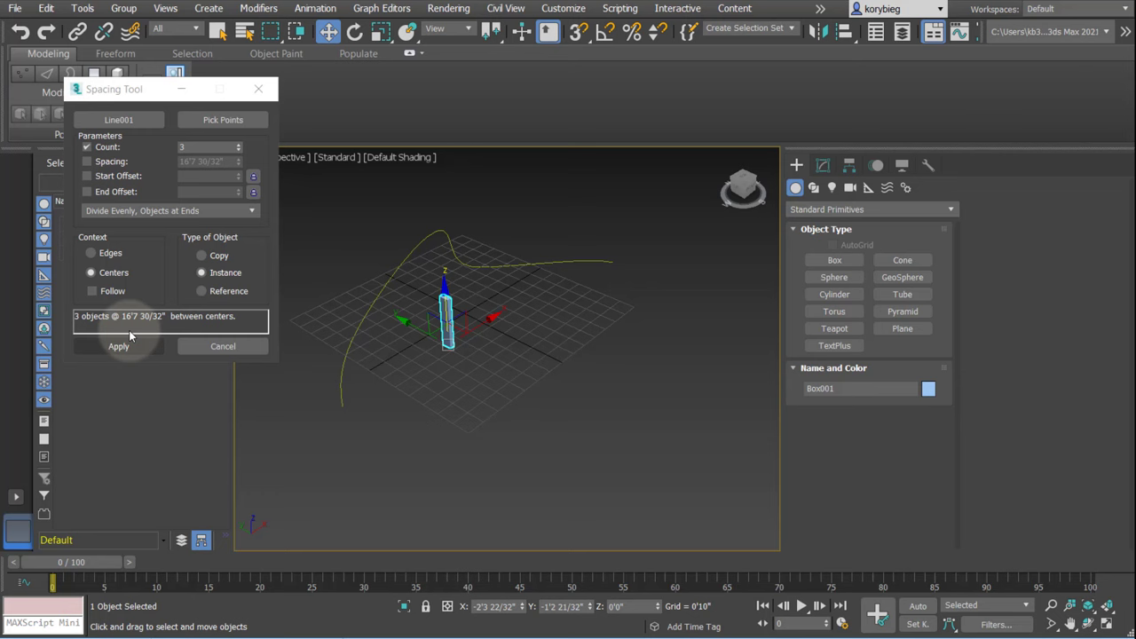
pyautogui.moveTo(79, 184)
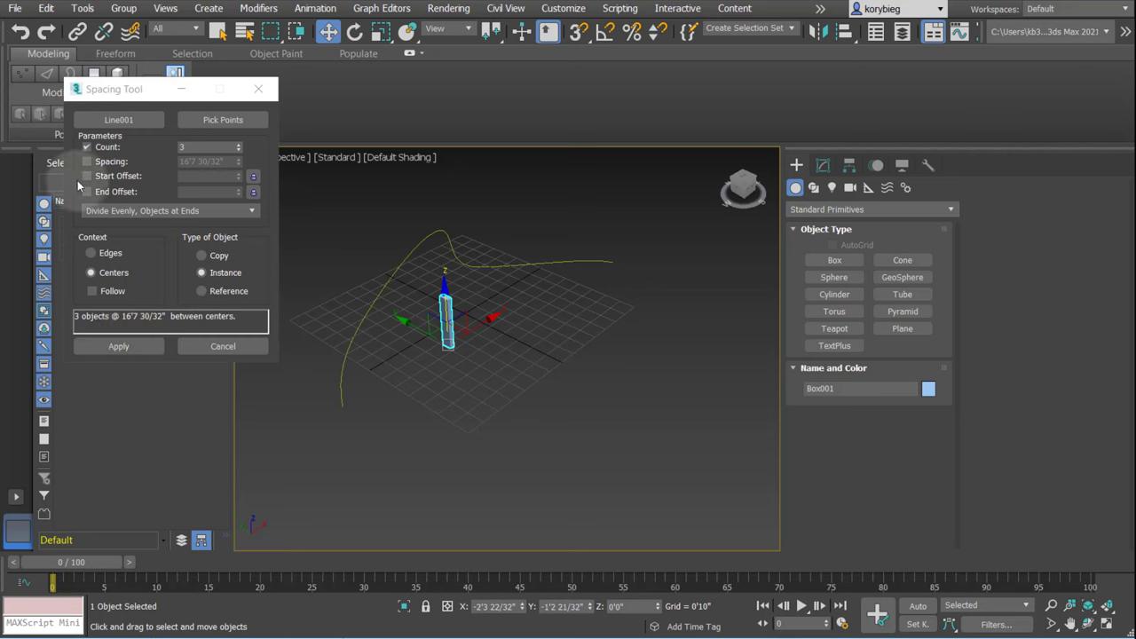
# Step: Raise the count, try 3'0" spacing, then Divide Evenly, No Objects at Ends, count 12
pyautogui.click(253, 144)
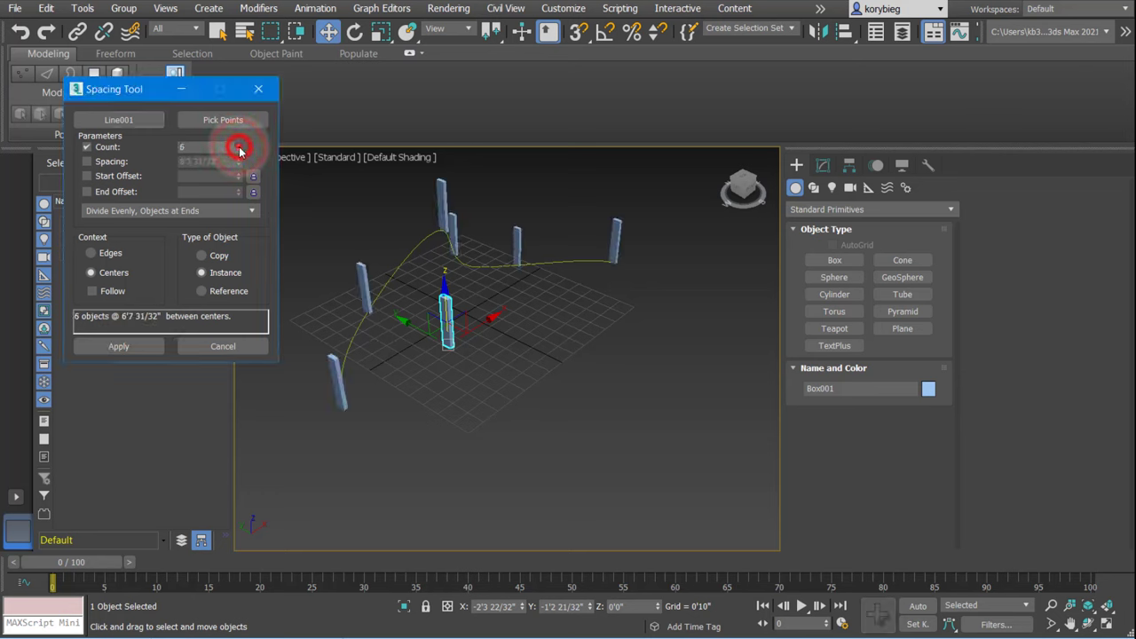
pyautogui.click(253, 144)
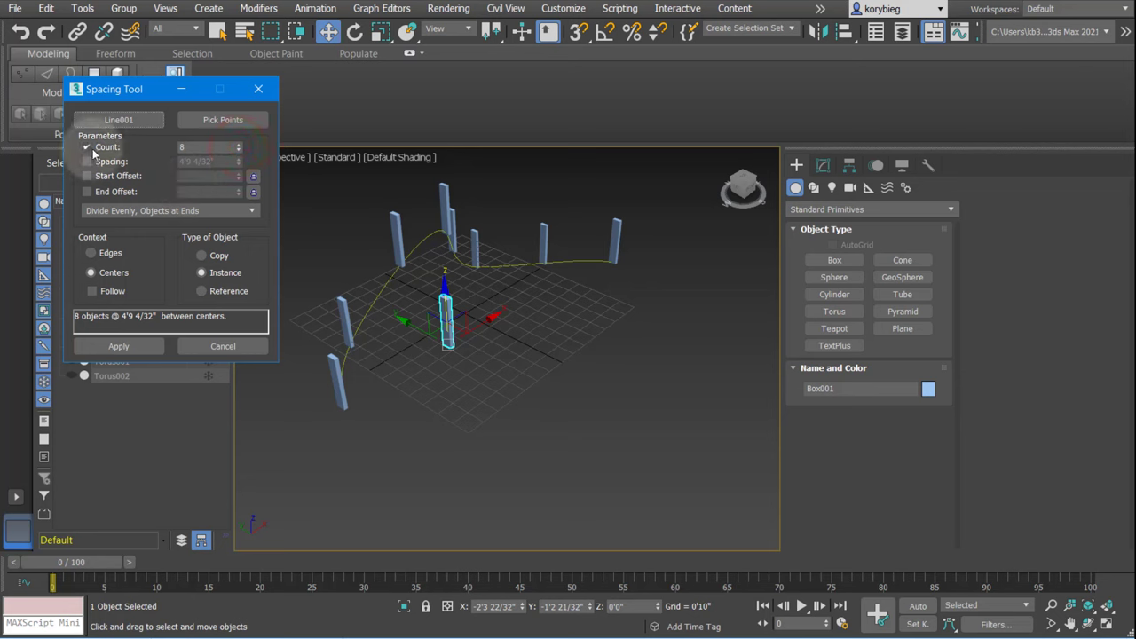
pyautogui.click(85, 161)
pyautogui.write("3'0")
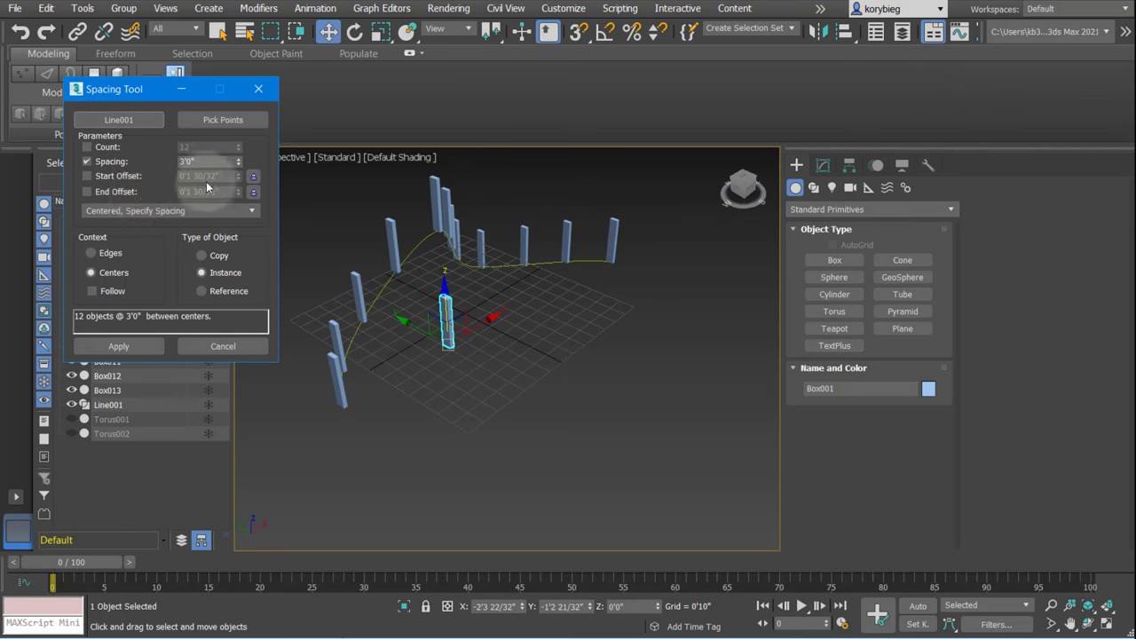
pyautogui.moveTo(213, 213)
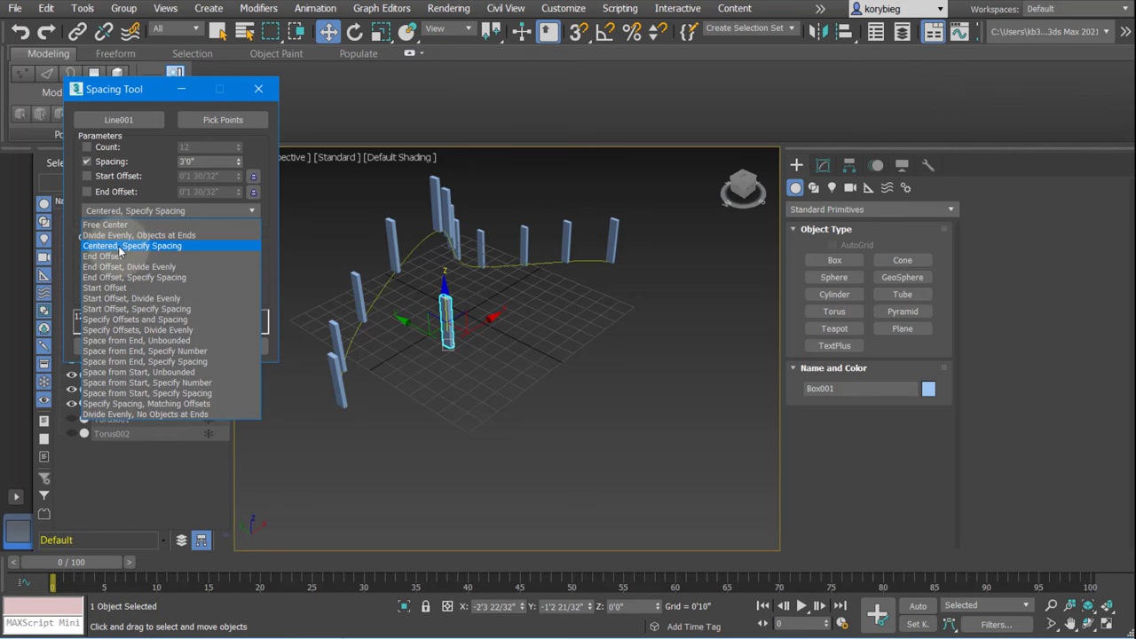
pyautogui.moveTo(124, 361)
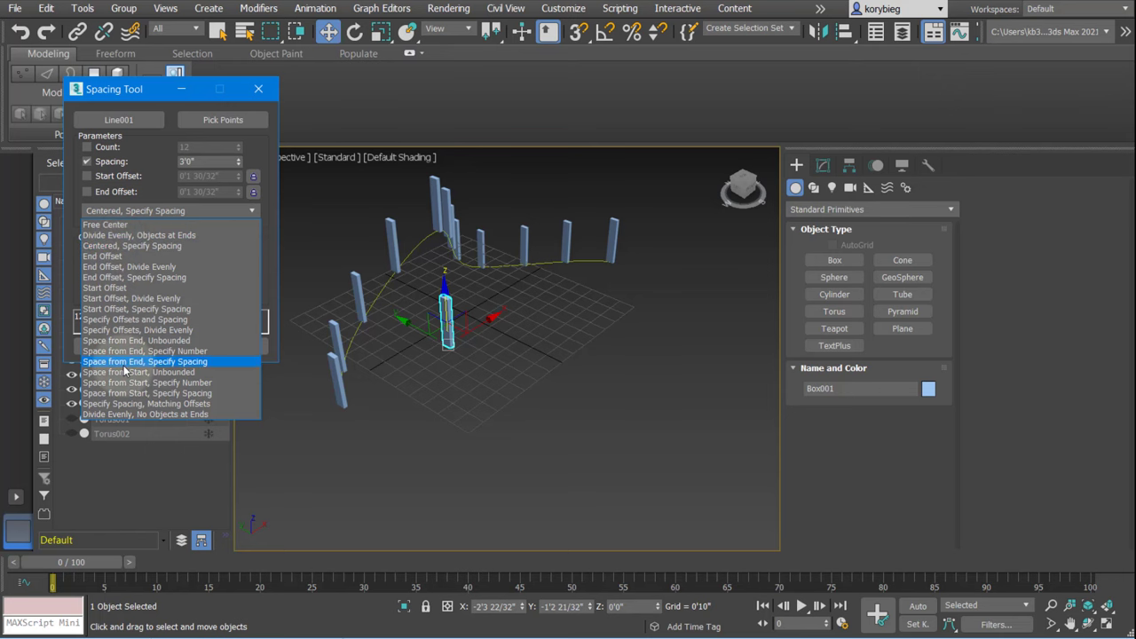
pyautogui.click(144, 415)
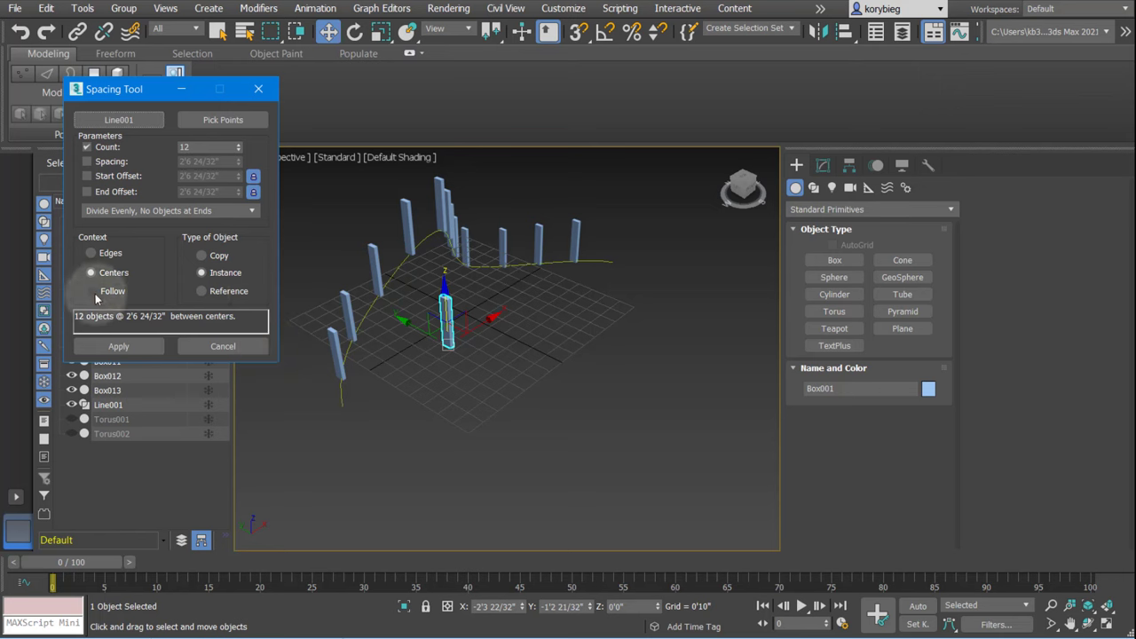
pyautogui.moveTo(96, 300)
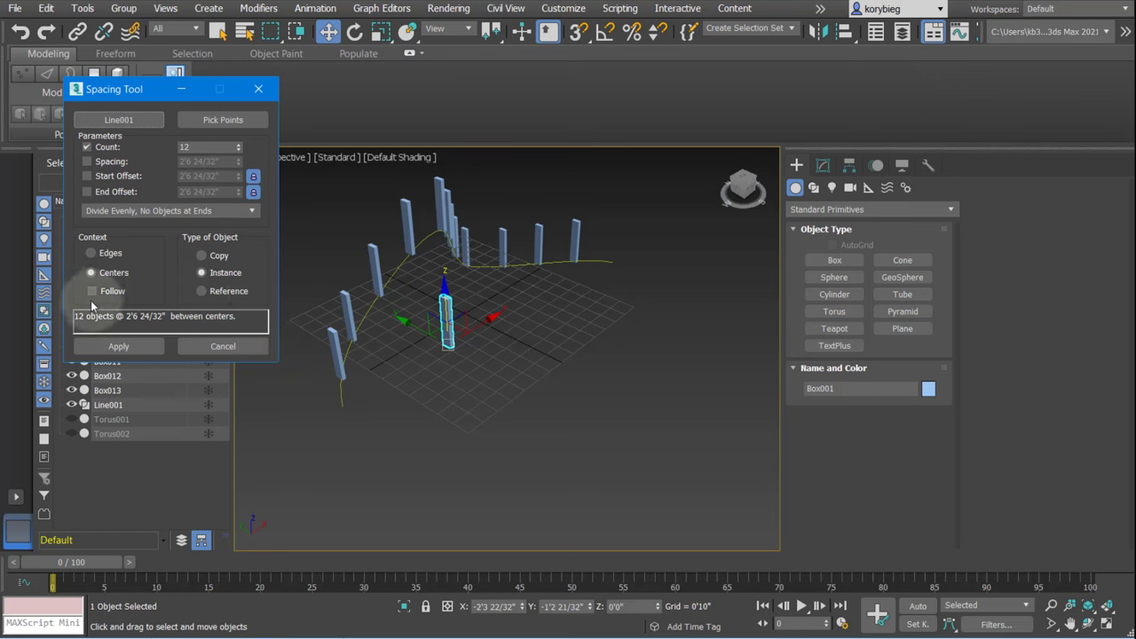
# Step: Check Follow, raise Count to 13, then uncheck Follow to stand posts upright
pyautogui.click(94, 291)
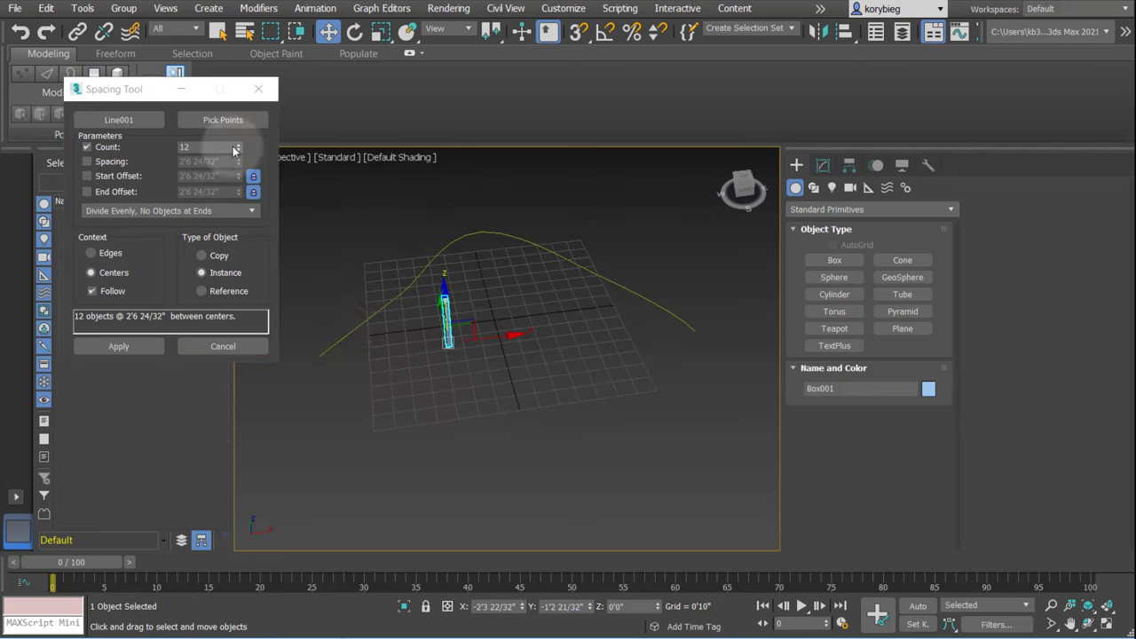
pyautogui.click(235, 144)
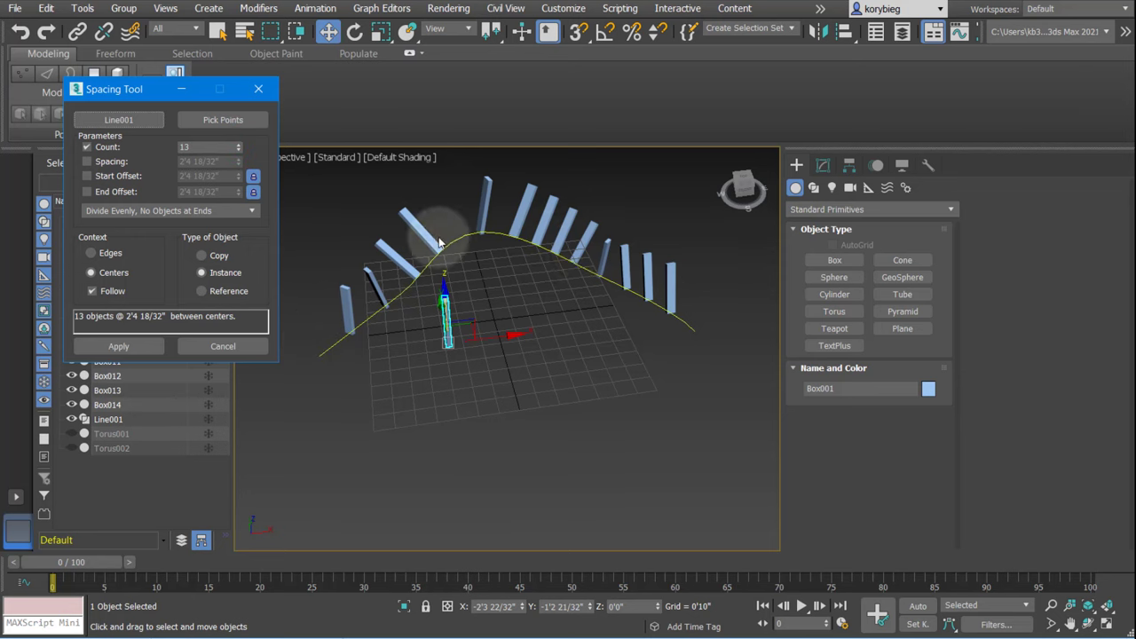
pyautogui.click(92, 291)
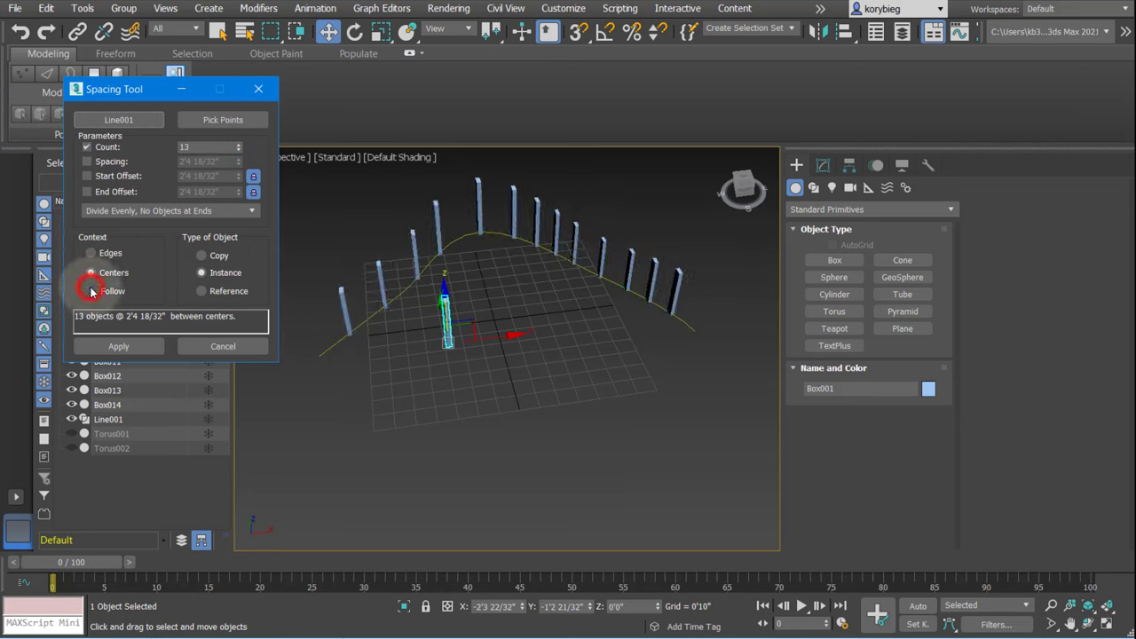